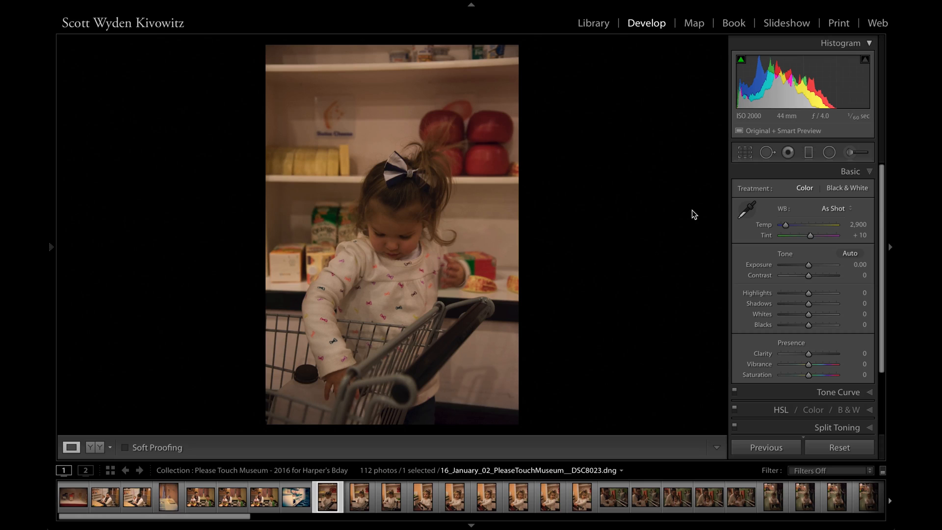
mouse_move(624, 79)
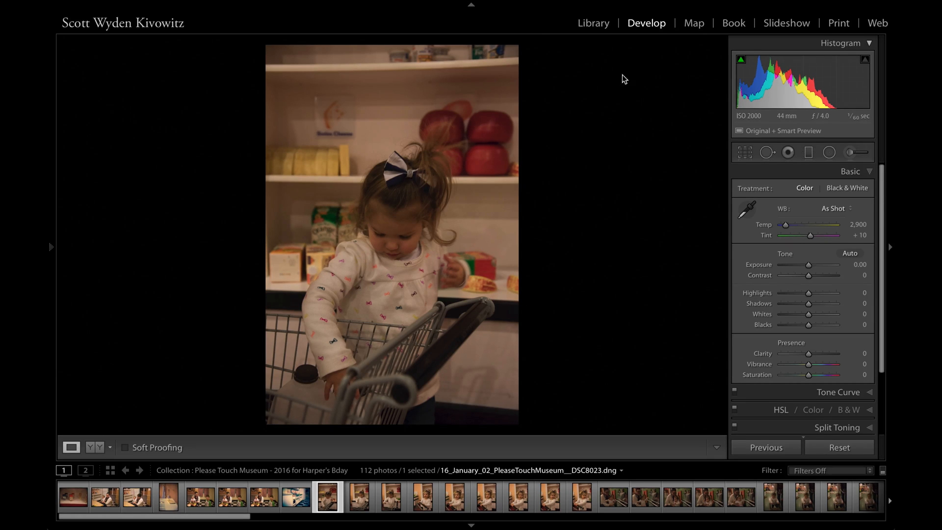
mouse_move(561, 230)
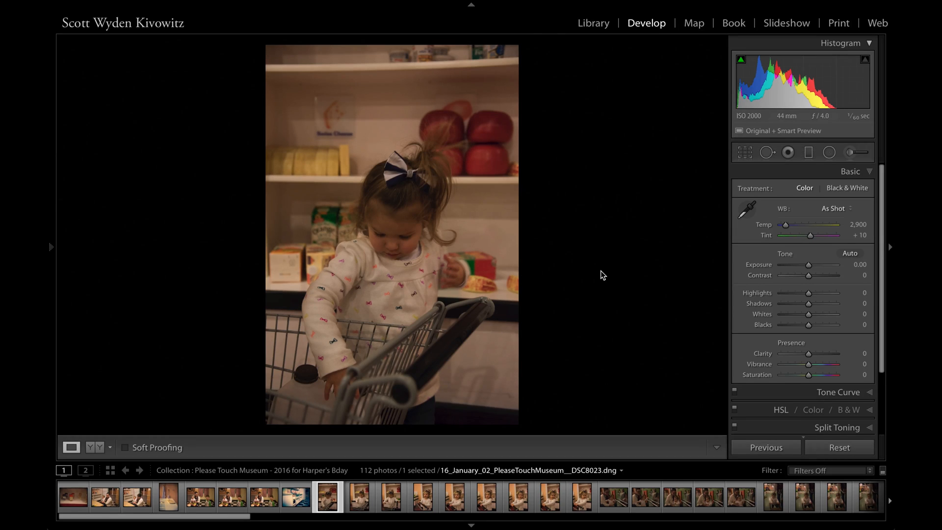
mouse_move(610, 188)
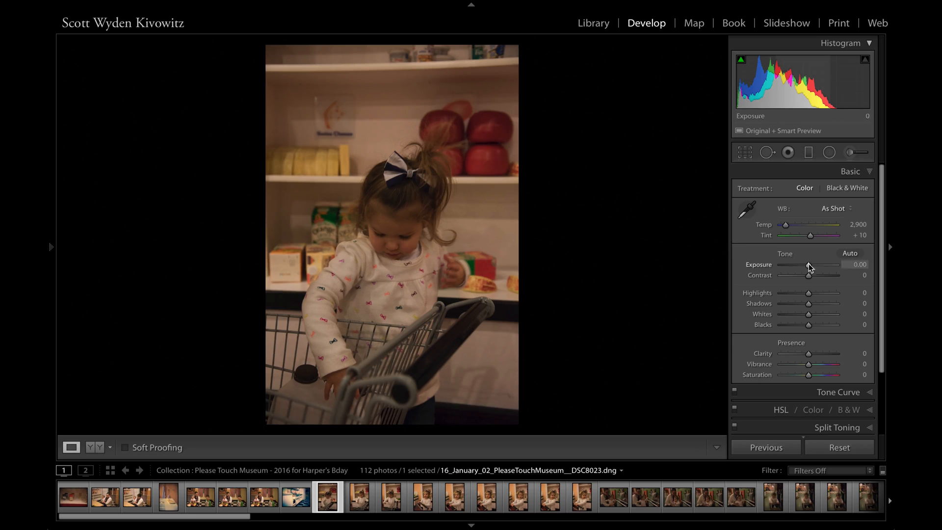
Raise the exposure and set the white balance preset to Tungsten
drag(808, 265, 833, 265)
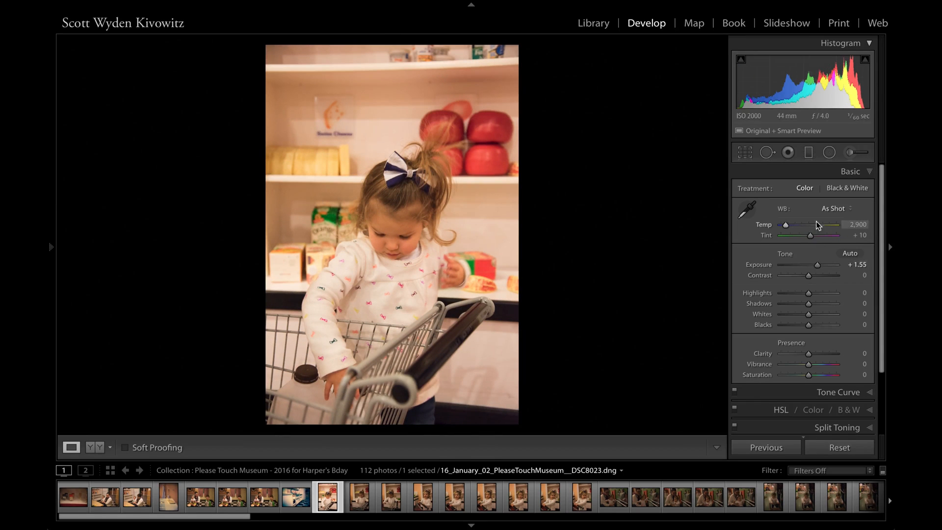
click(832, 208)
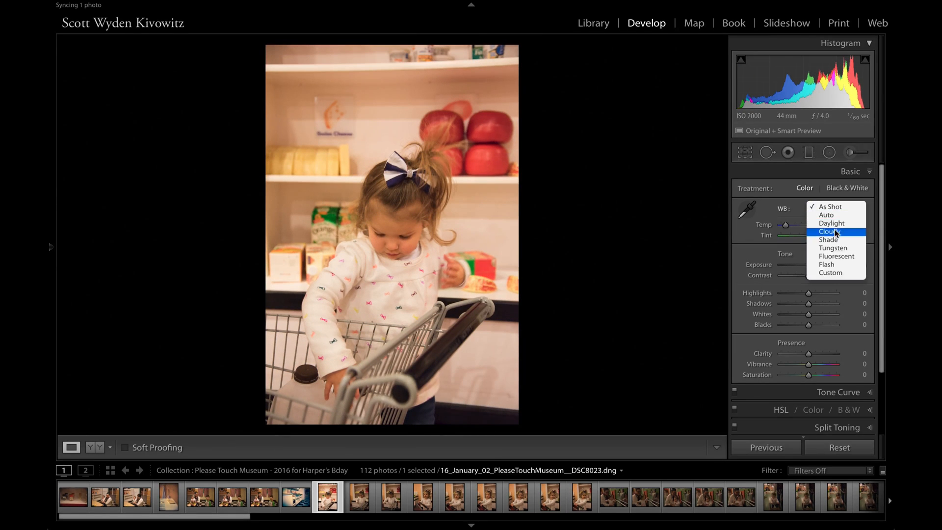
click(827, 206)
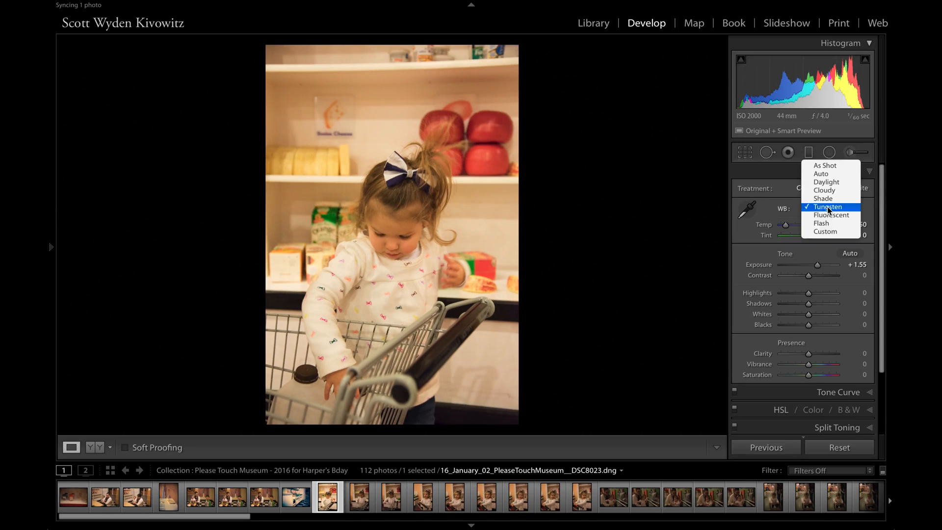
click(831, 214)
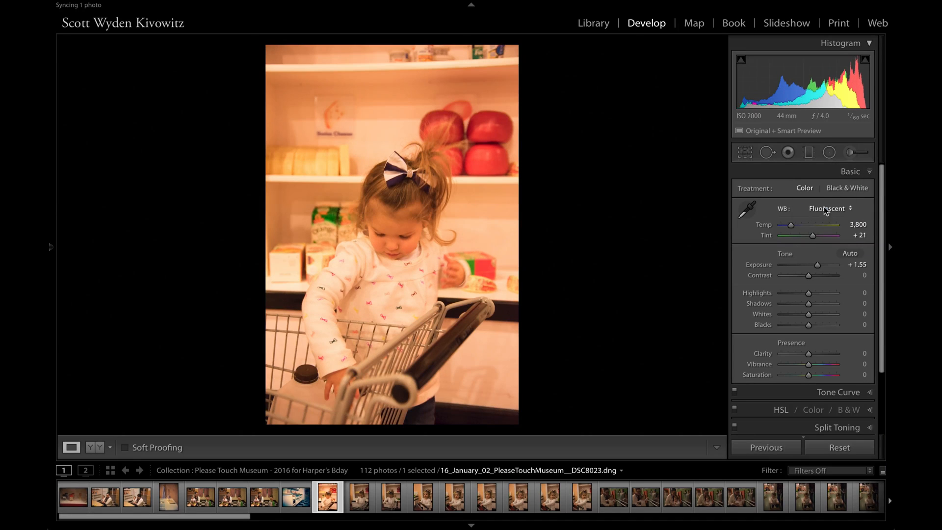
click(830, 208)
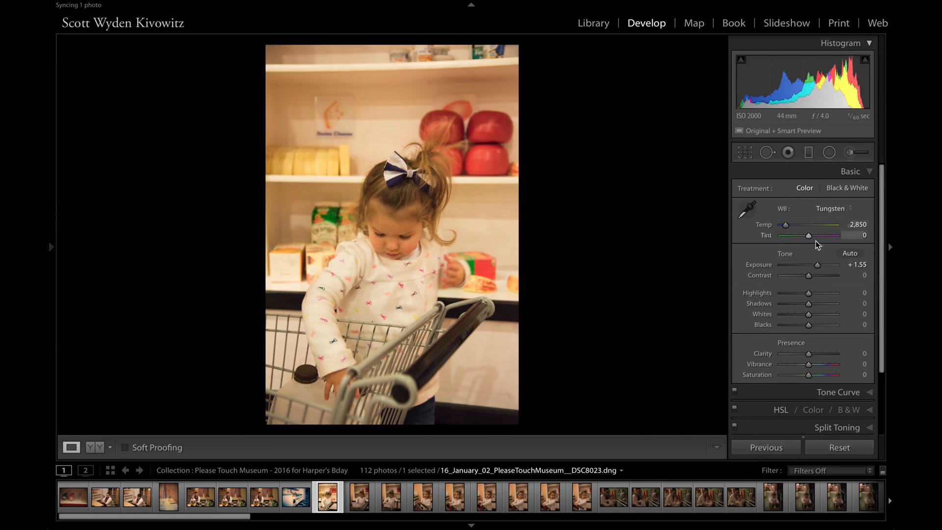
Fine-tune the exposure to +2.15 for a brighter, less orange look
drag(833, 265, 839, 264)
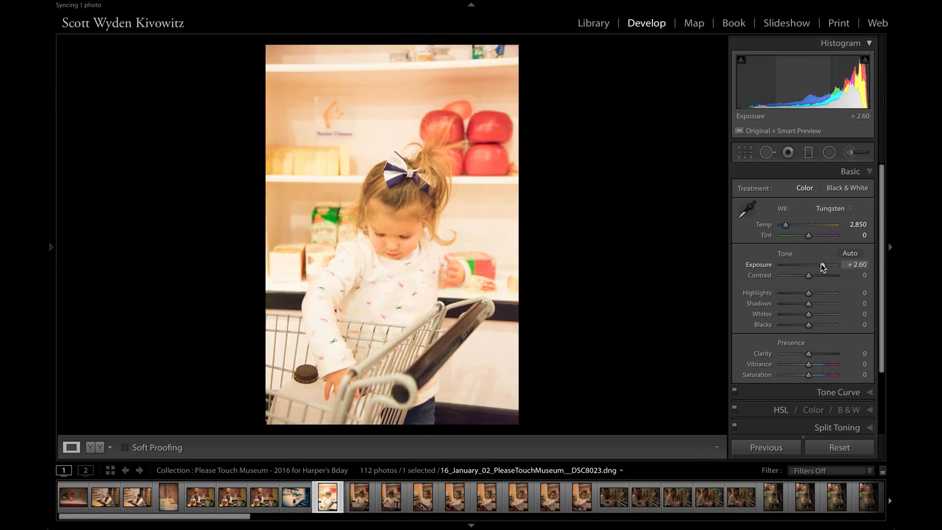
drag(840, 264, 821, 264)
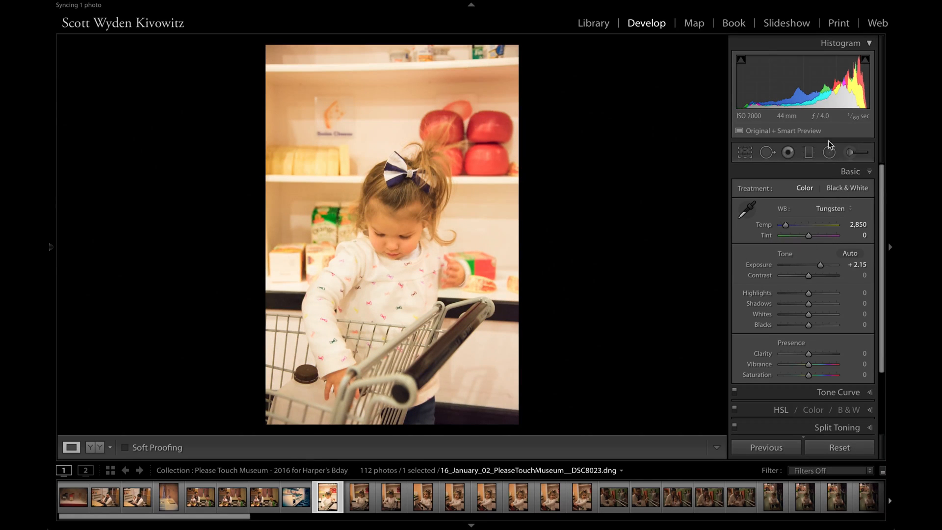
click(363, 501)
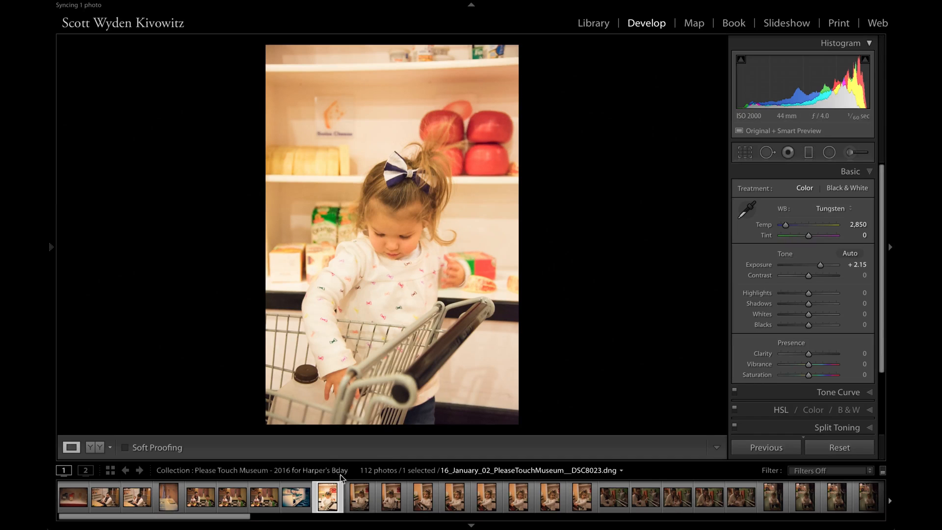
click(359, 502)
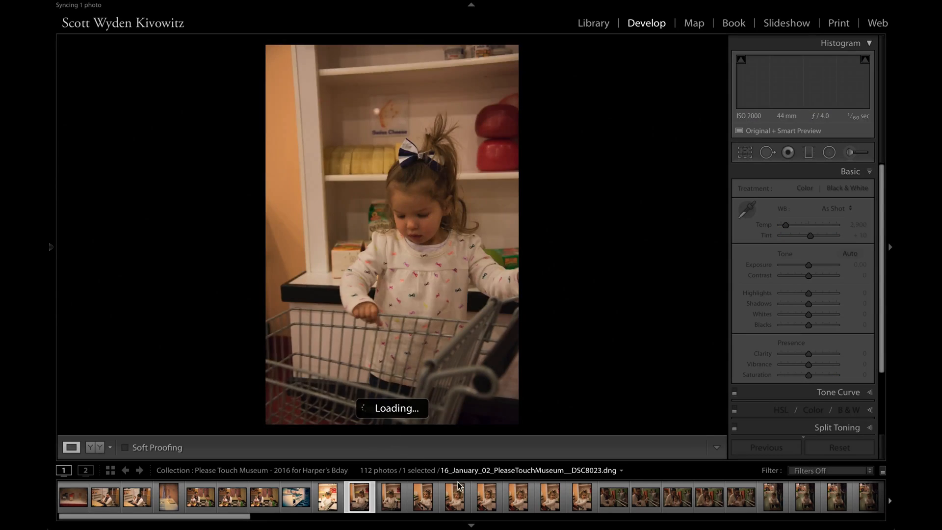
click(549, 502)
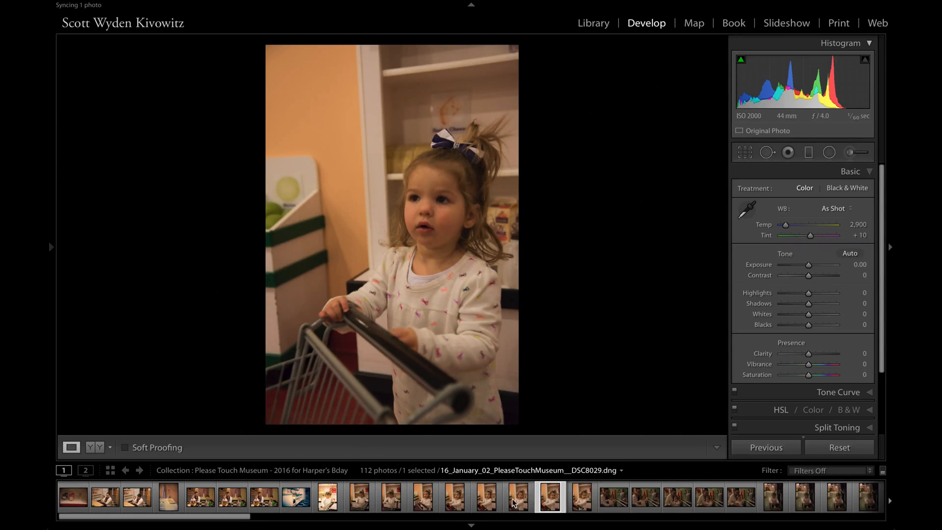
click(325, 504)
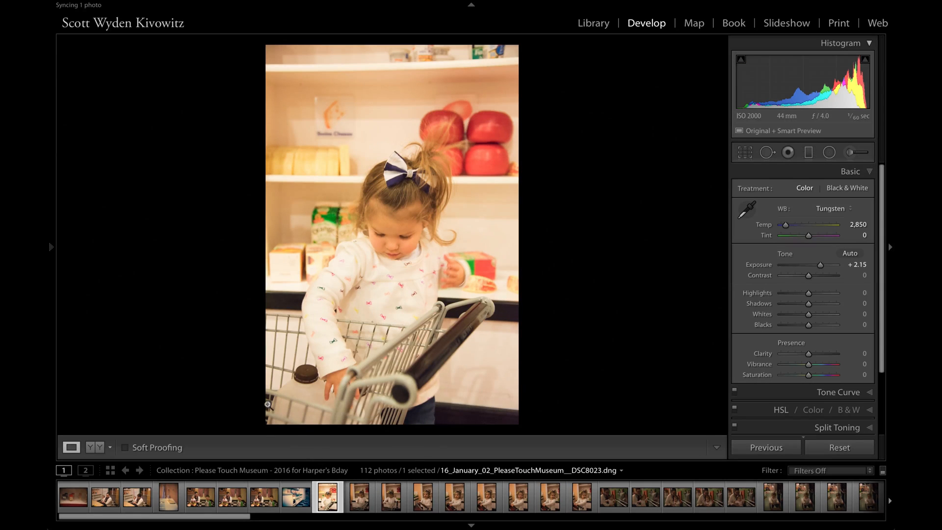
mouse_move(320, 395)
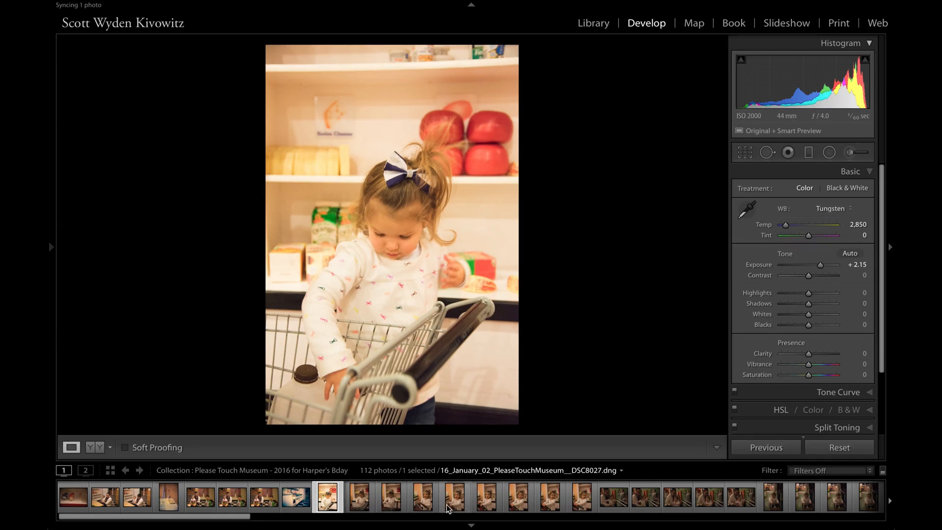
mouse_move(452, 487)
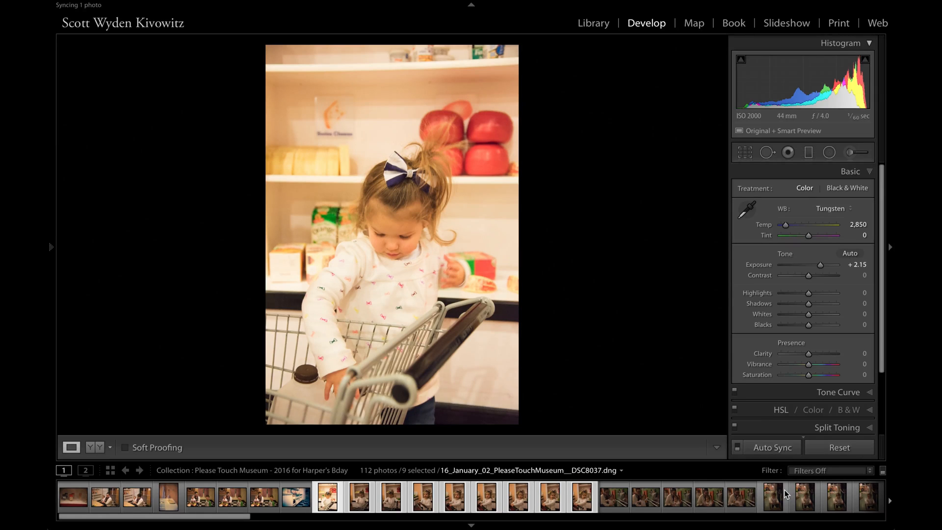
mouse_move(779, 490)
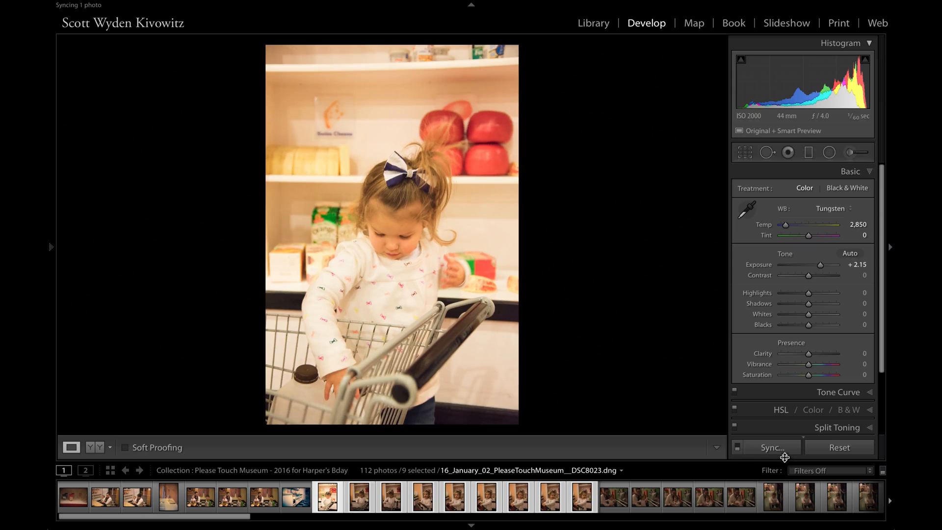
mouse_move(790, 459)
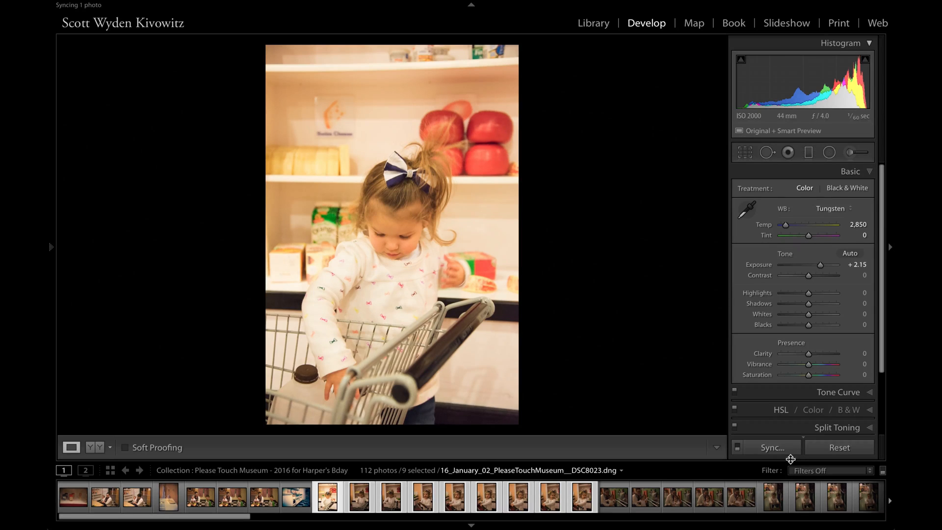
mouse_move(779, 454)
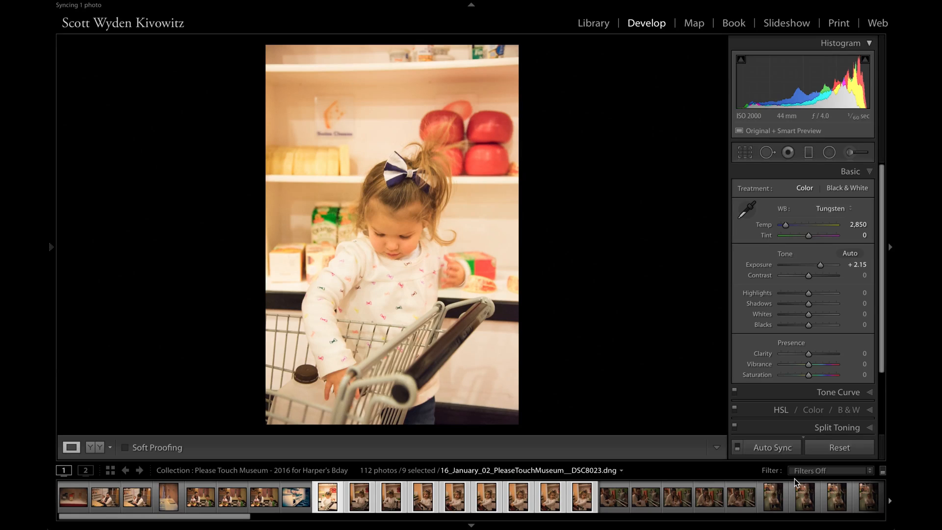
Turn off Auto Sync so the nine selected photos sync only on demand
click(771, 448)
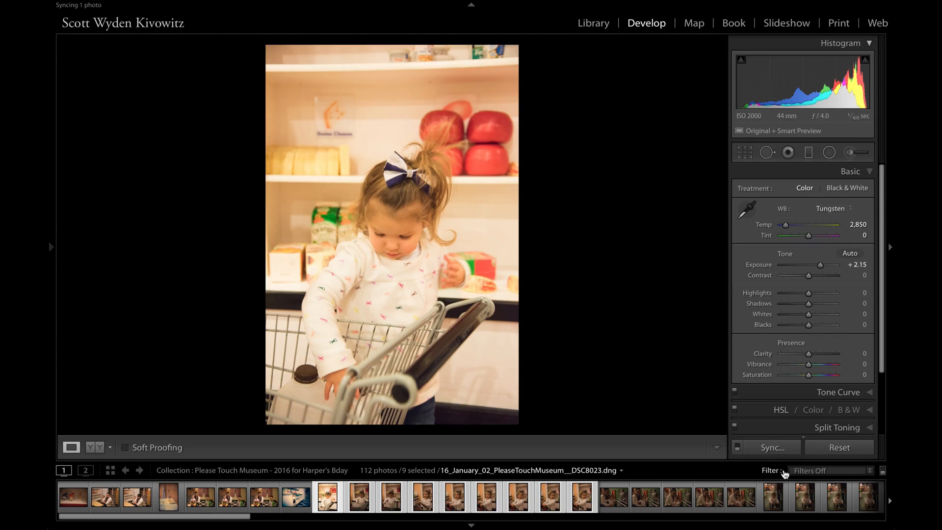
mouse_move(750, 391)
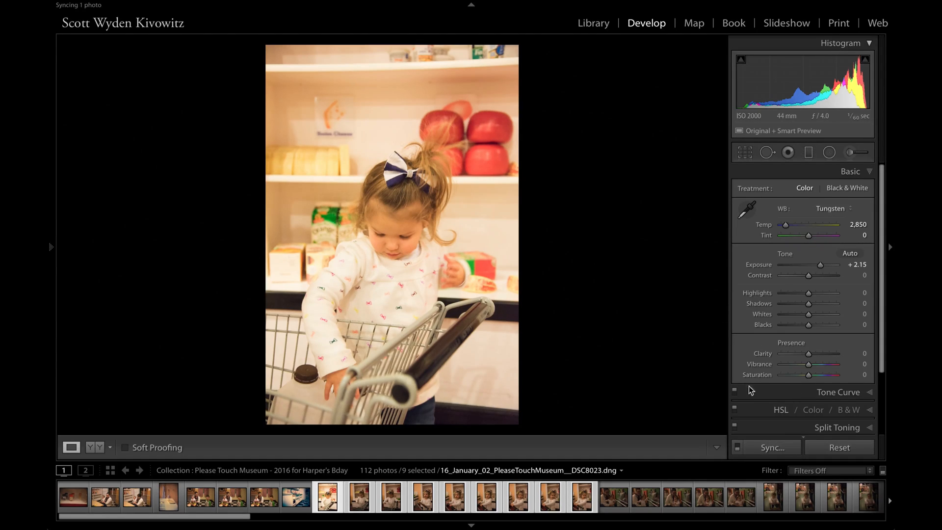
mouse_move(781, 458)
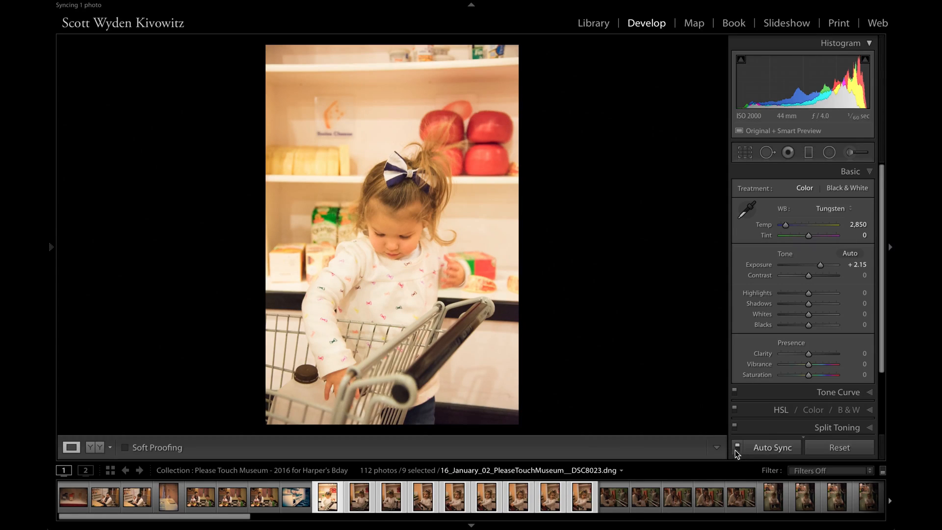
click(736, 447)
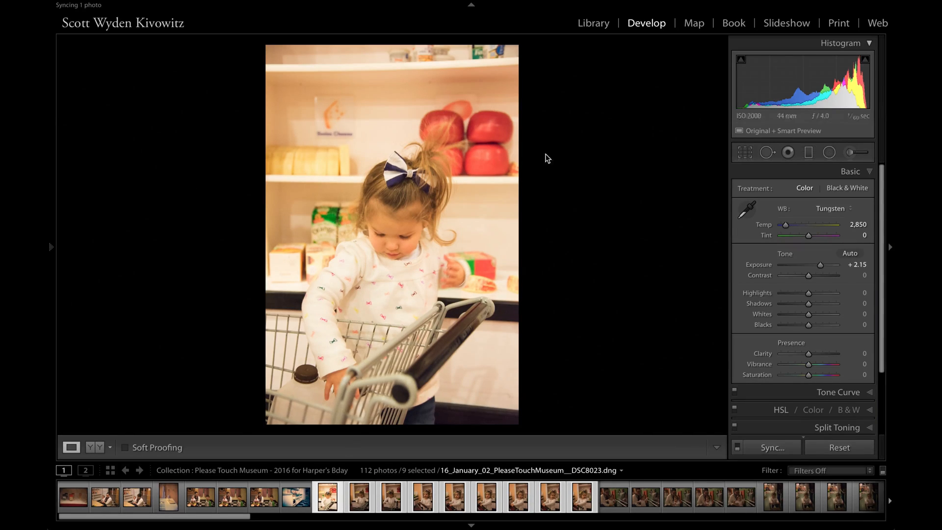
Synchronize all develop settings, via Check All, onto the eight other selected photos
click(771, 447)
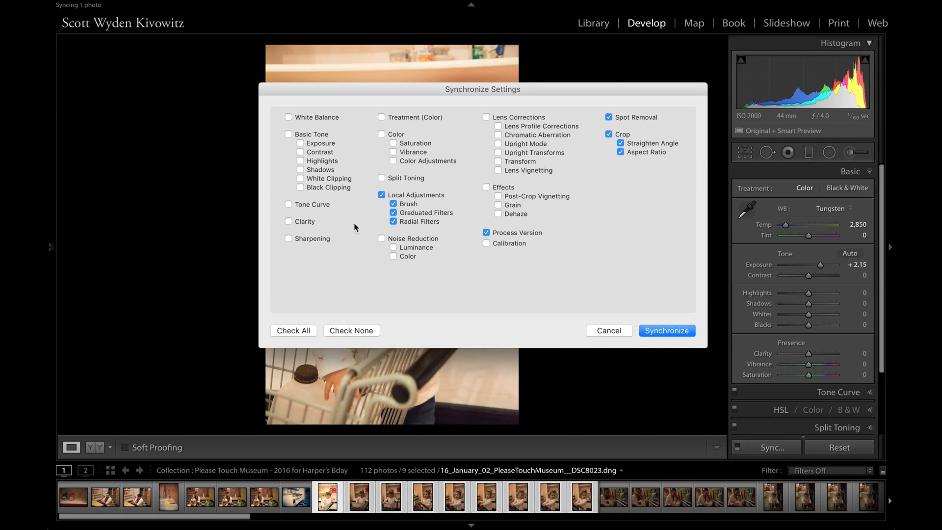
mouse_move(336, 318)
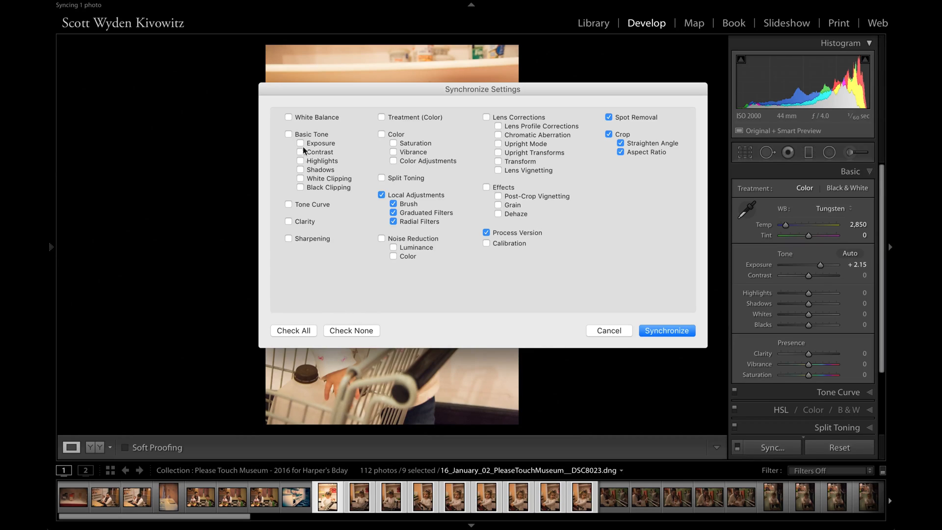
click(293, 330)
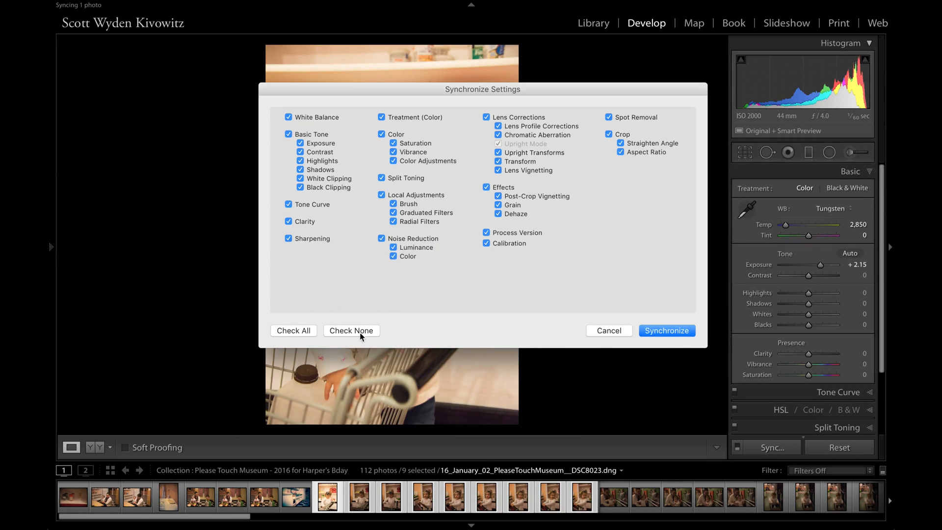
click(352, 330)
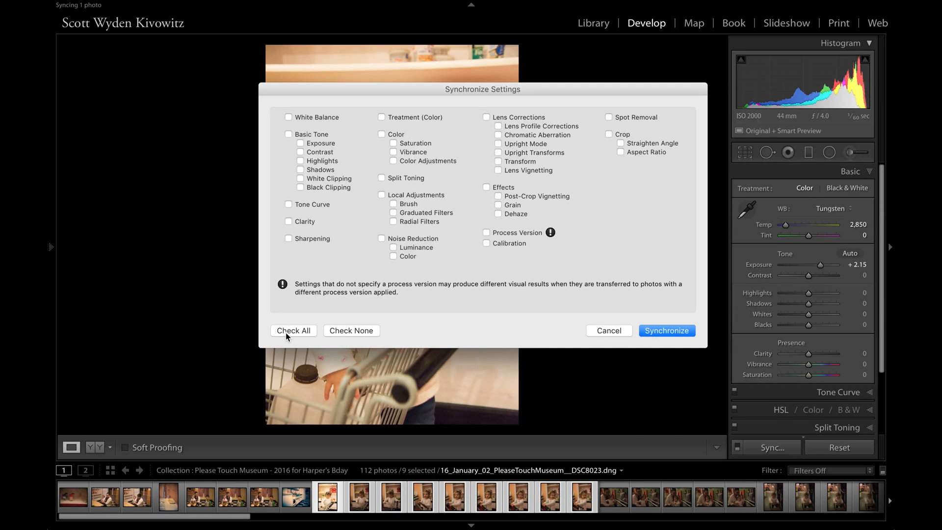
click(293, 330)
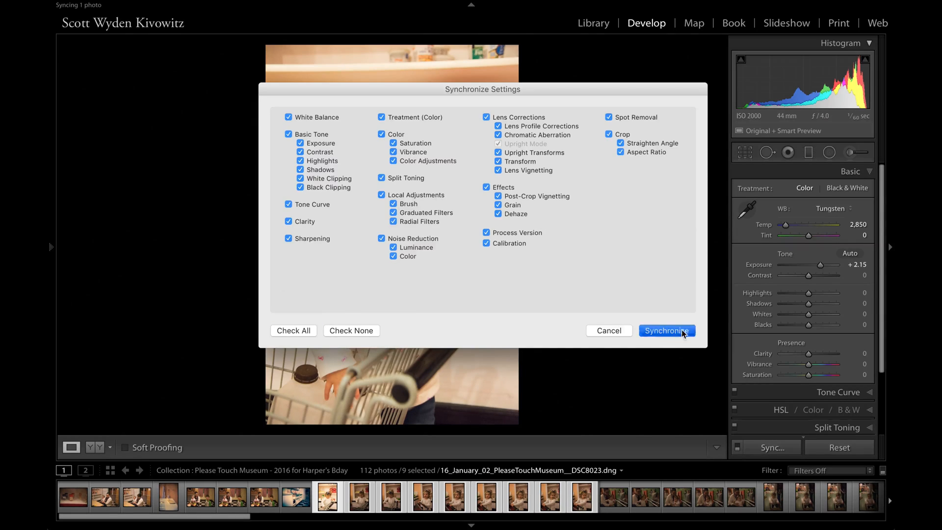
click(667, 331)
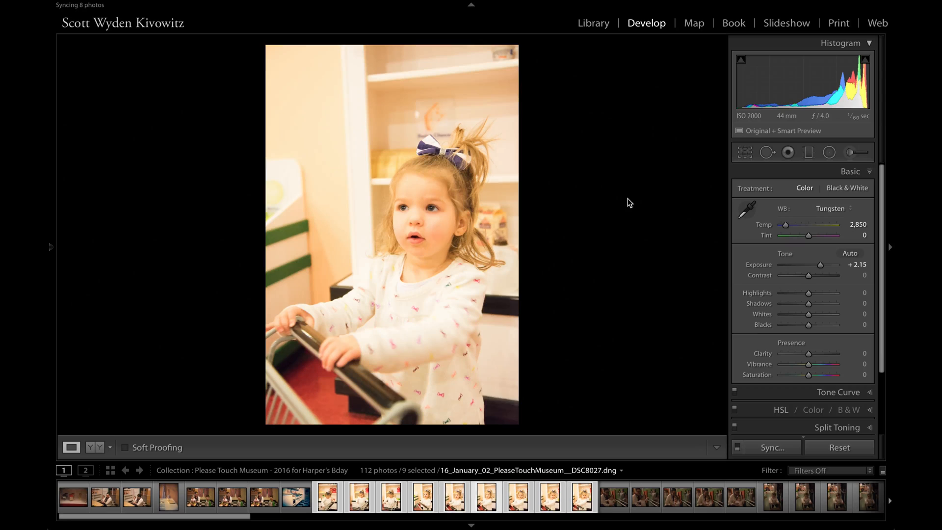
Browse the synced photos in the filmstrip, then deselect them all with Select None
key(Right)
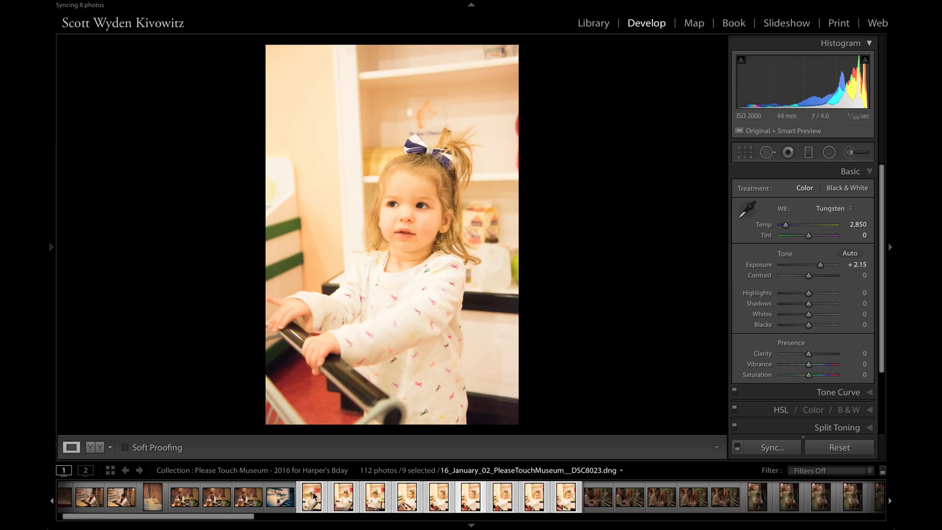
click(404, 504)
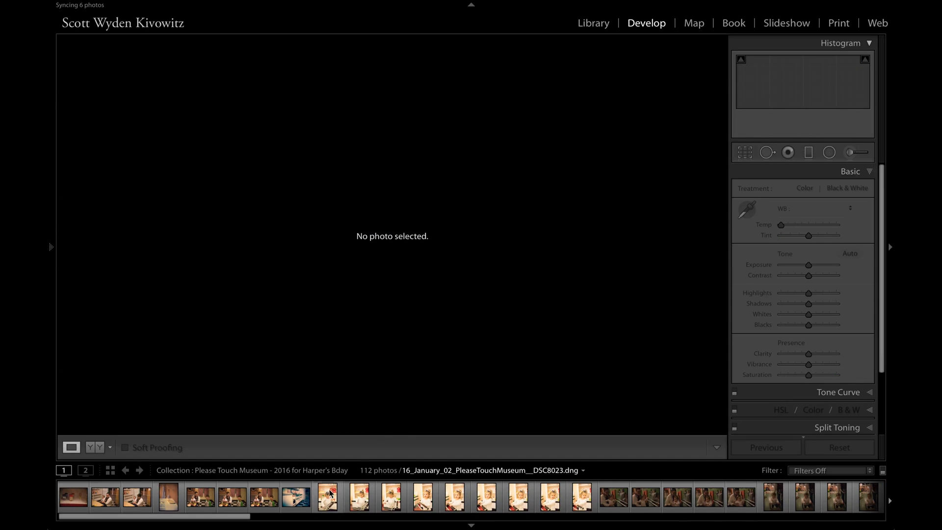
Select the first shopping-cart photo alone and expand the Clients preset group
click(329, 503)
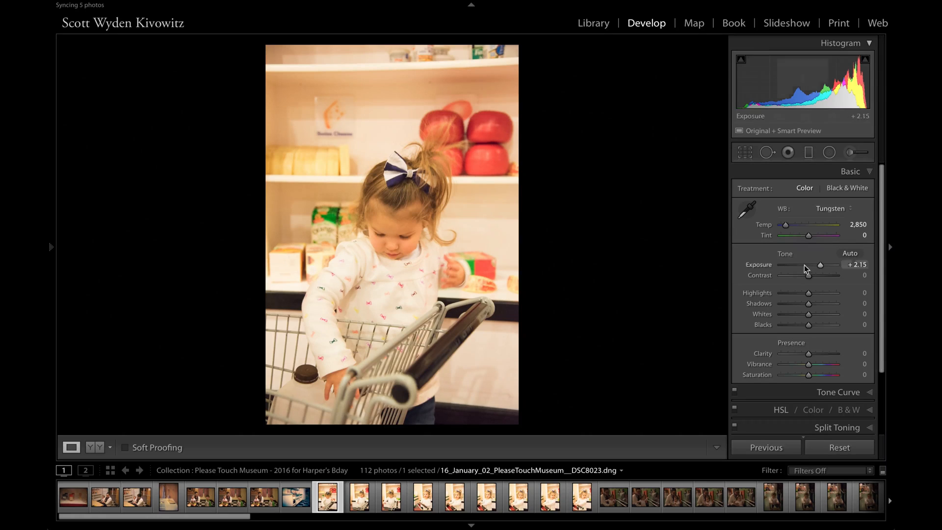
click(49, 248)
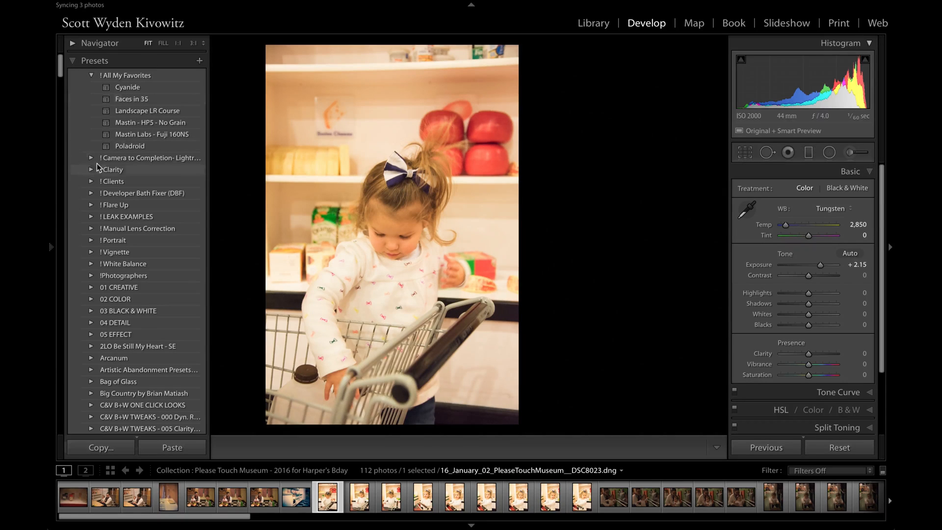
click(90, 181)
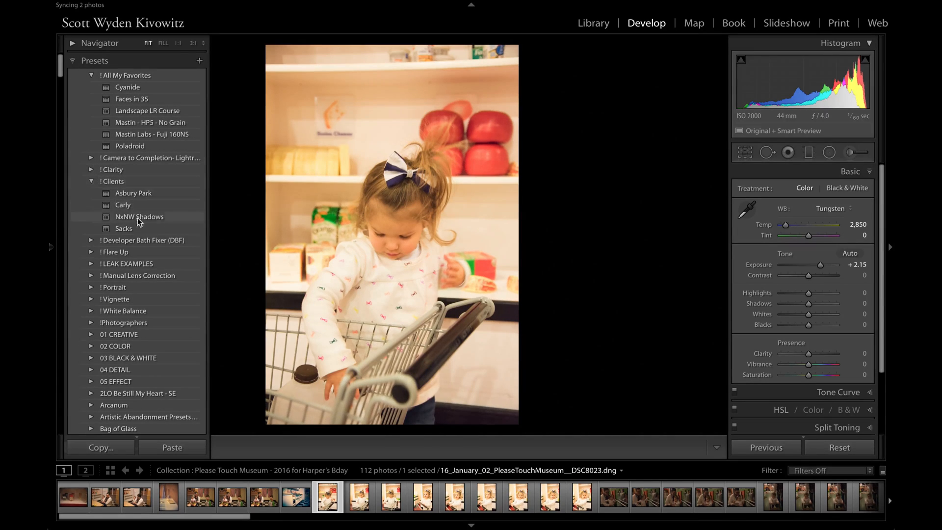
mouse_move(169, 198)
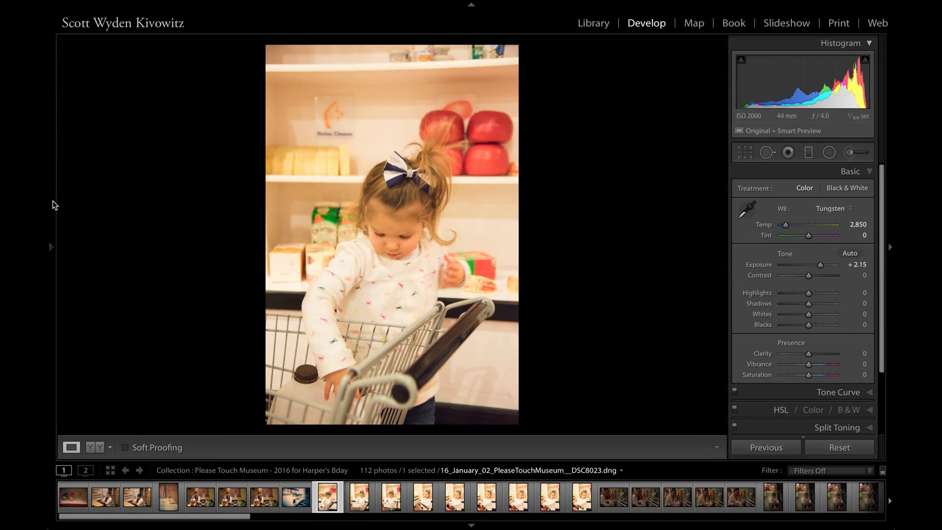
click(51, 246)
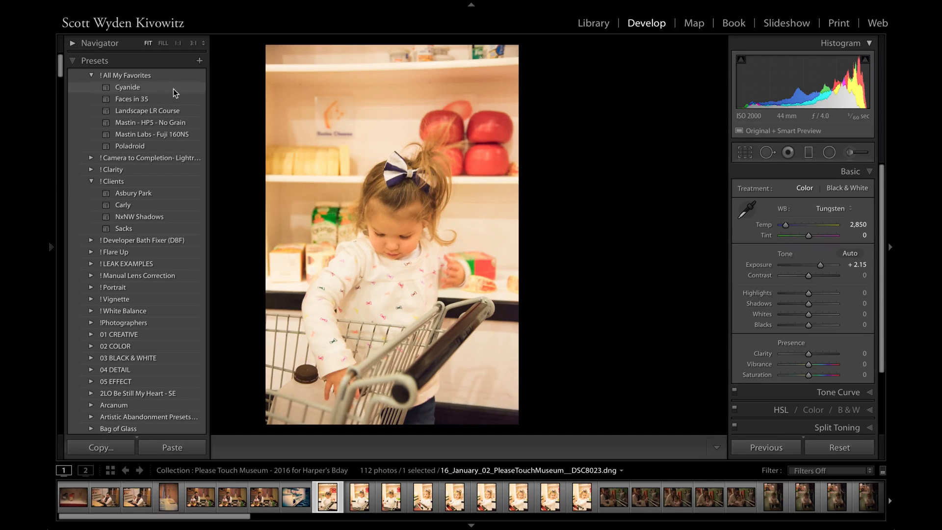
mouse_move(156, 92)
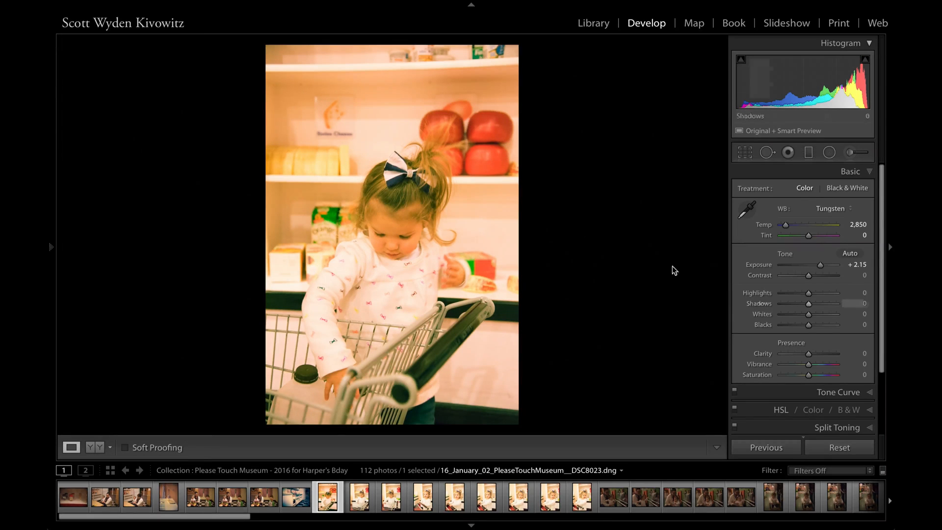
Apply the Mastin Labs HP5 black-and-white preset and brighten the photo's exposure
click(49, 247)
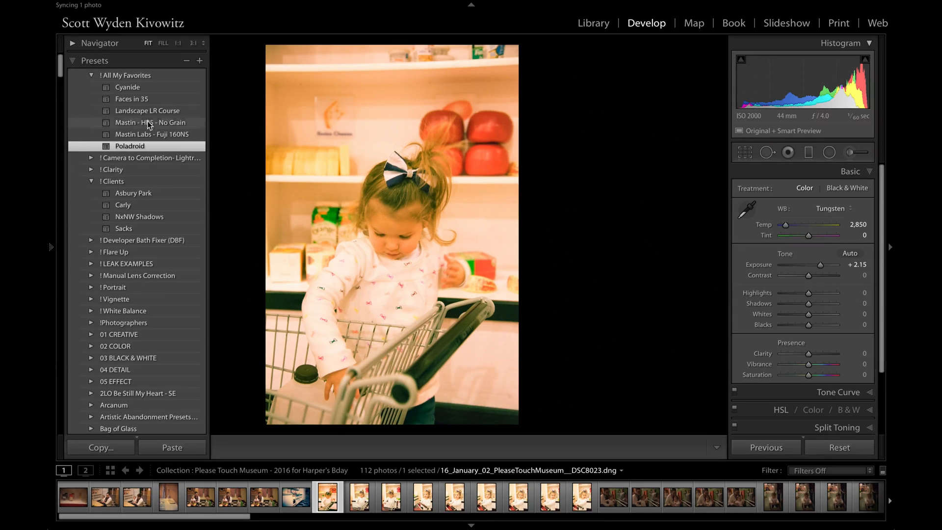
click(154, 133)
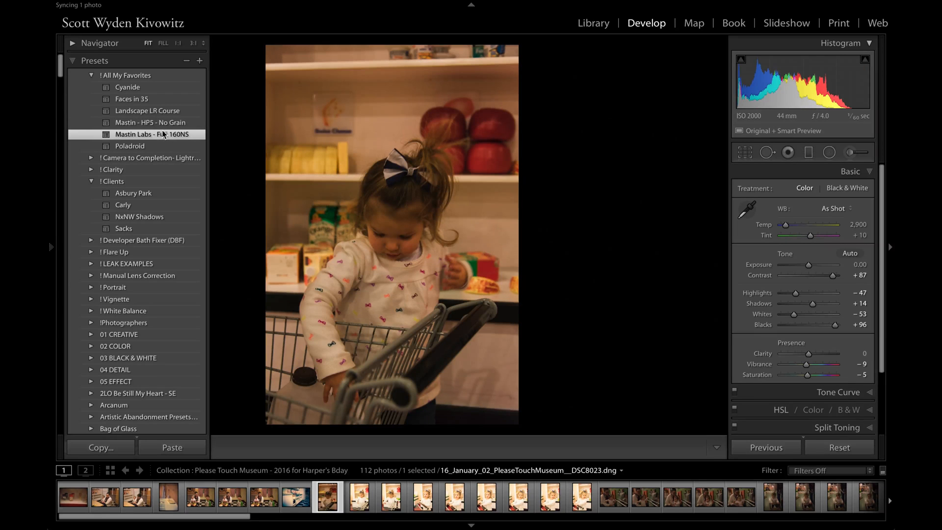
click(150, 121)
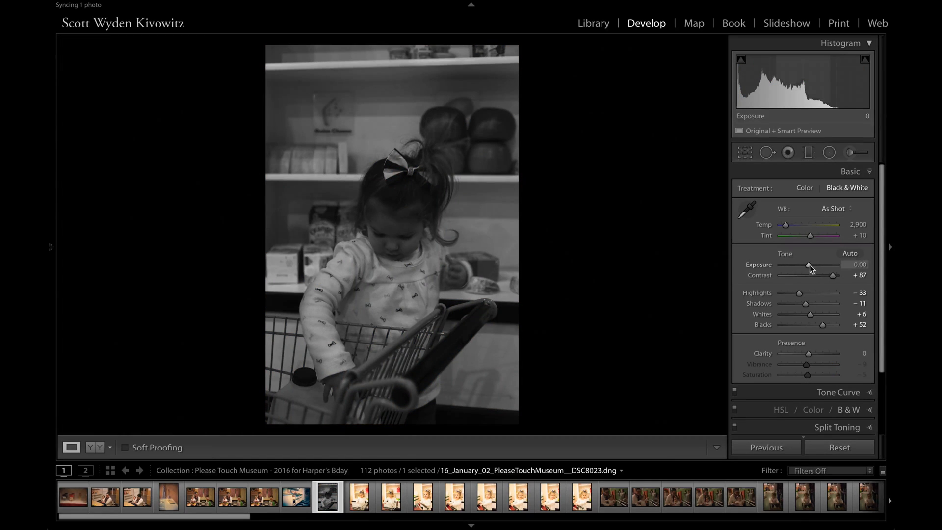
drag(809, 264, 833, 264)
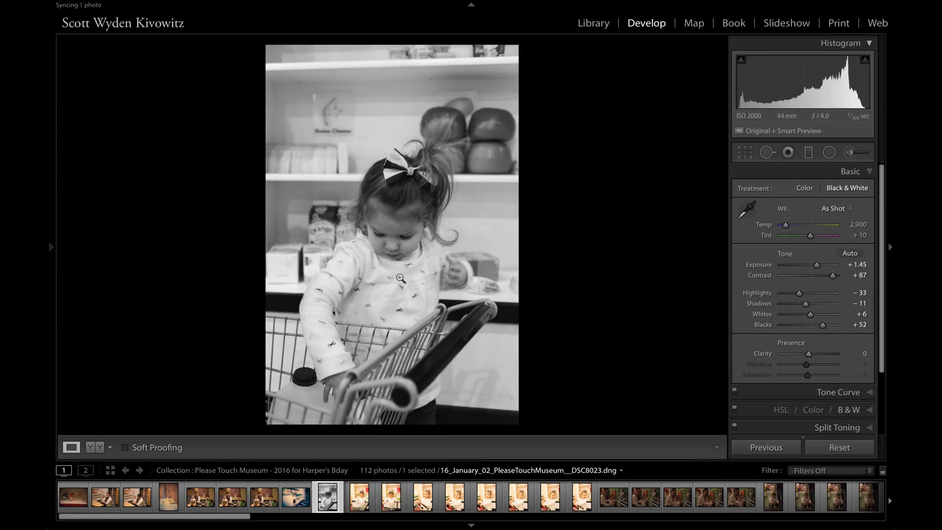
Apply the same HP5 black-and-white preset to the next photo
click(49, 247)
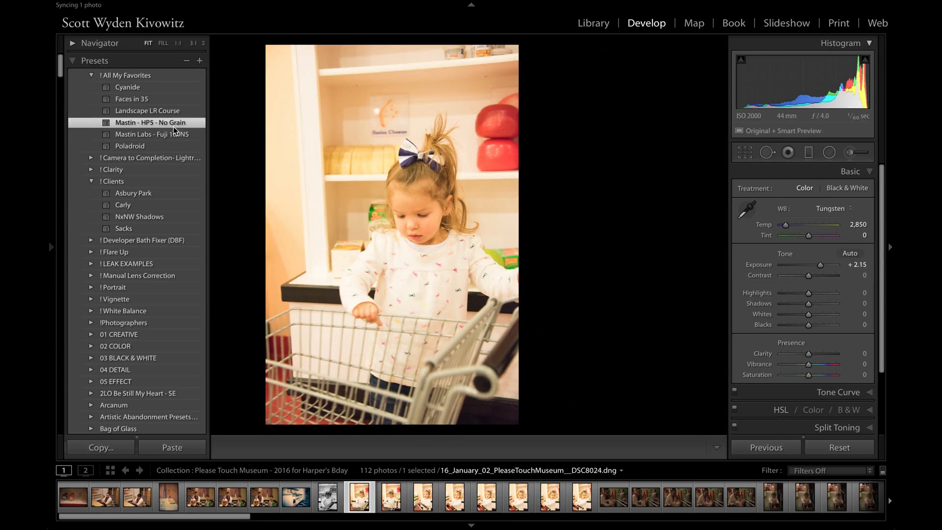
click(151, 121)
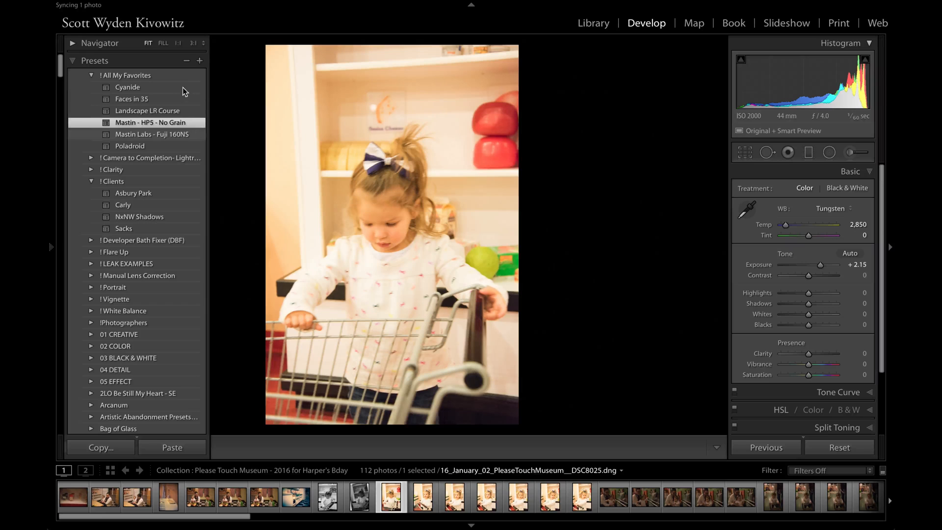
mouse_move(199, 51)
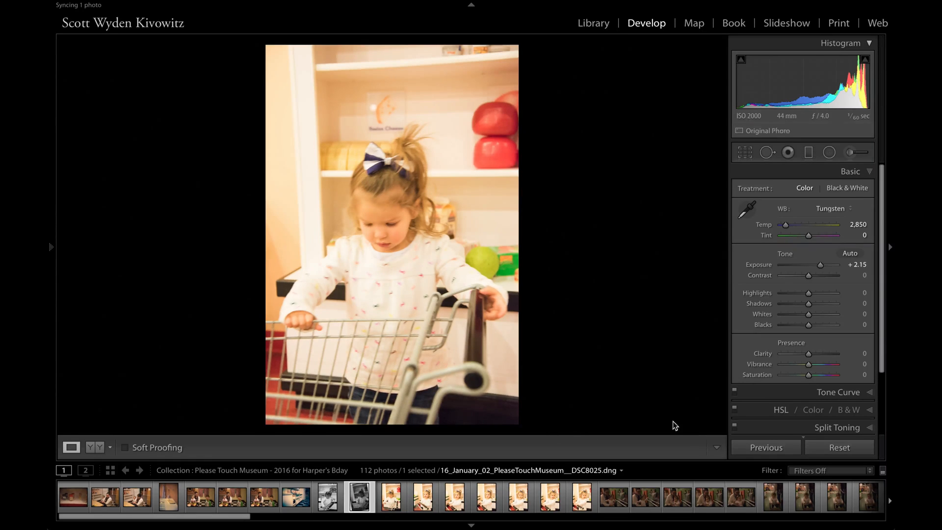
Select the black-and-white DSC8023 photo and Shift-extend the selection through DSC8031, nine photos
click(391, 502)
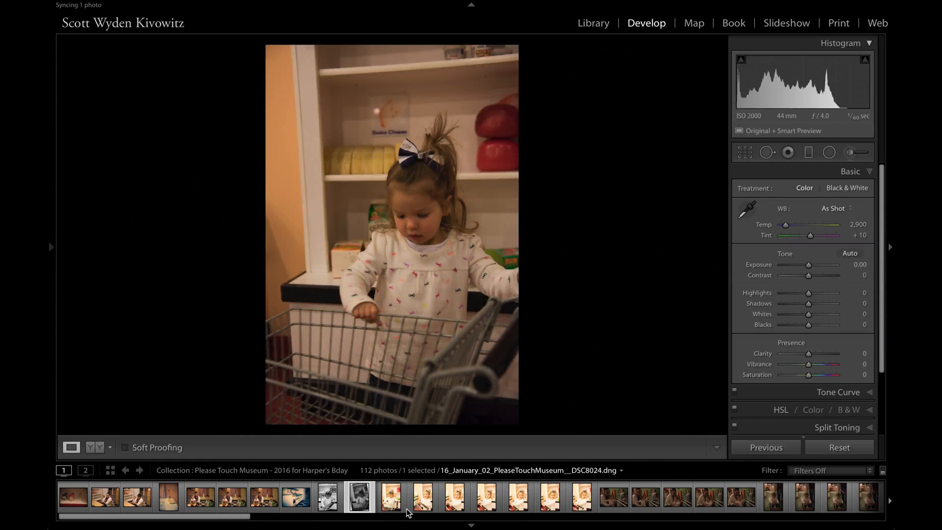
click(328, 500)
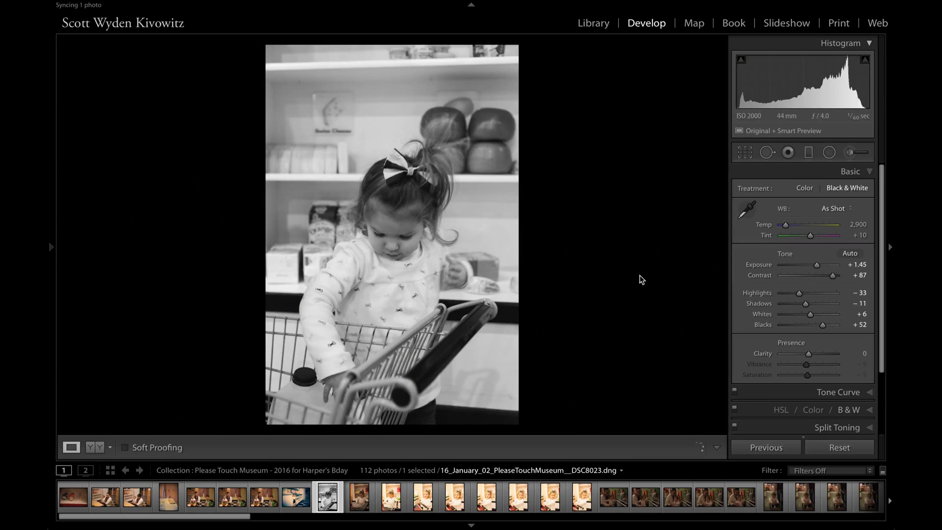
mouse_move(649, 271)
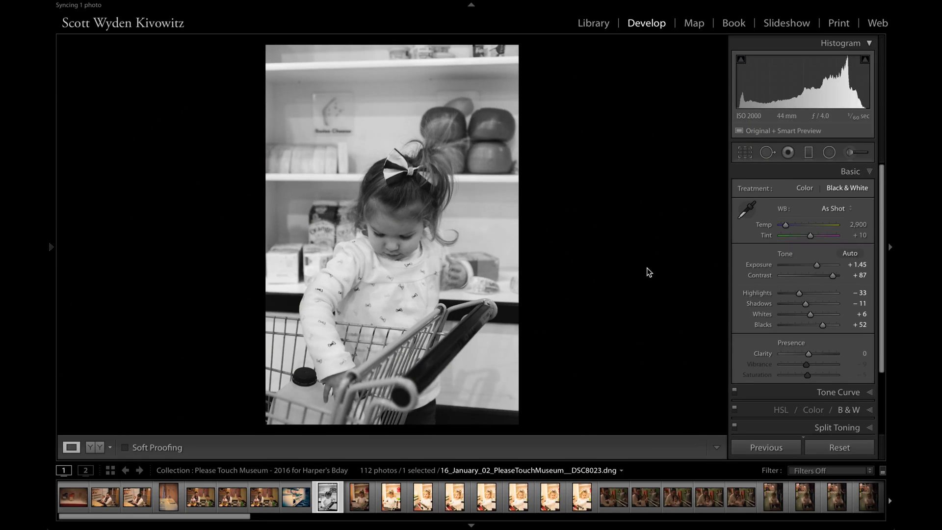
mouse_move(691, 279)
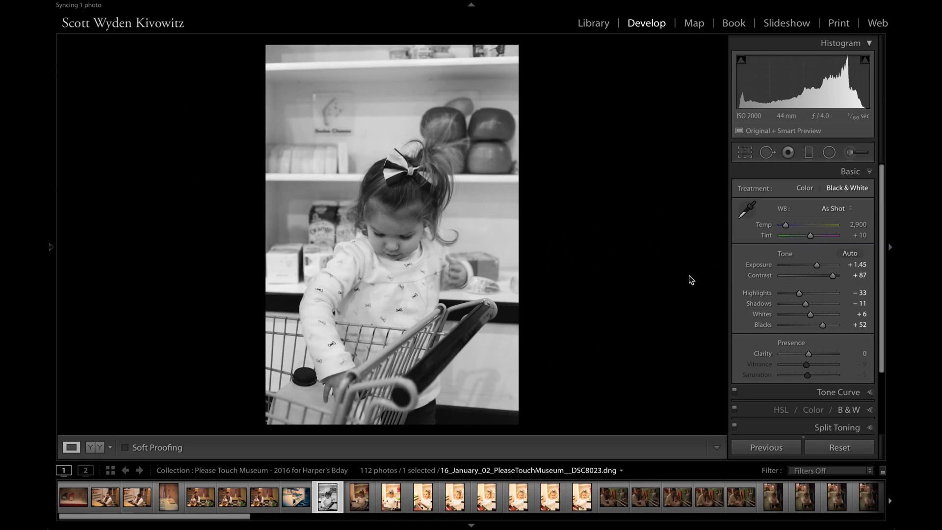
mouse_move(737, 359)
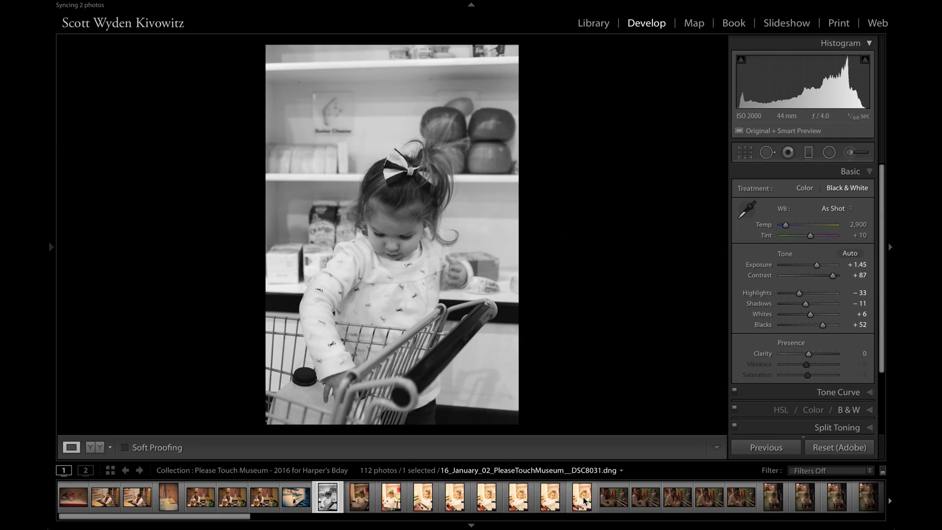
click(582, 503)
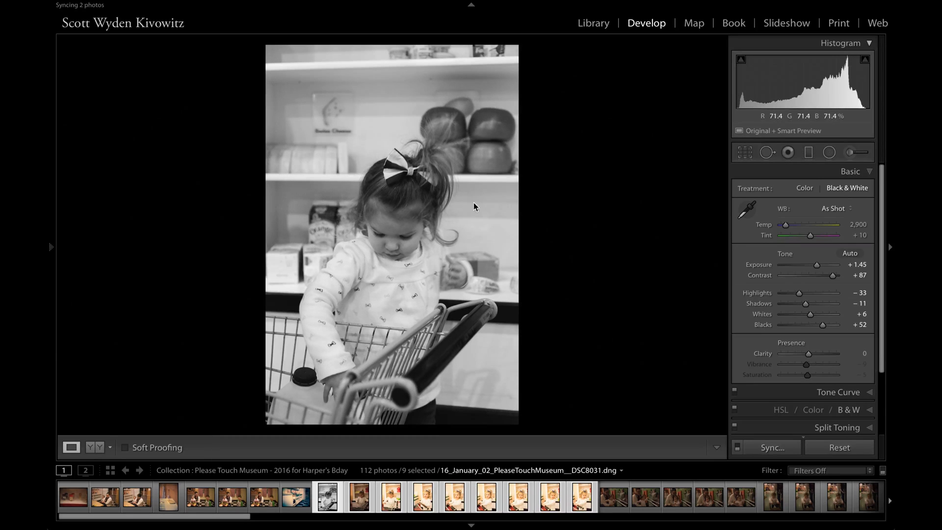
click(593, 23)
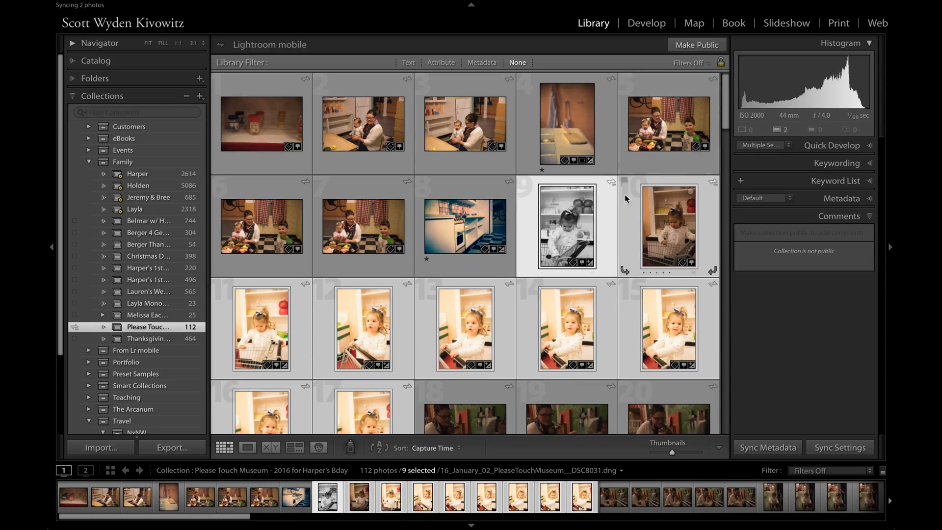
click(567, 225)
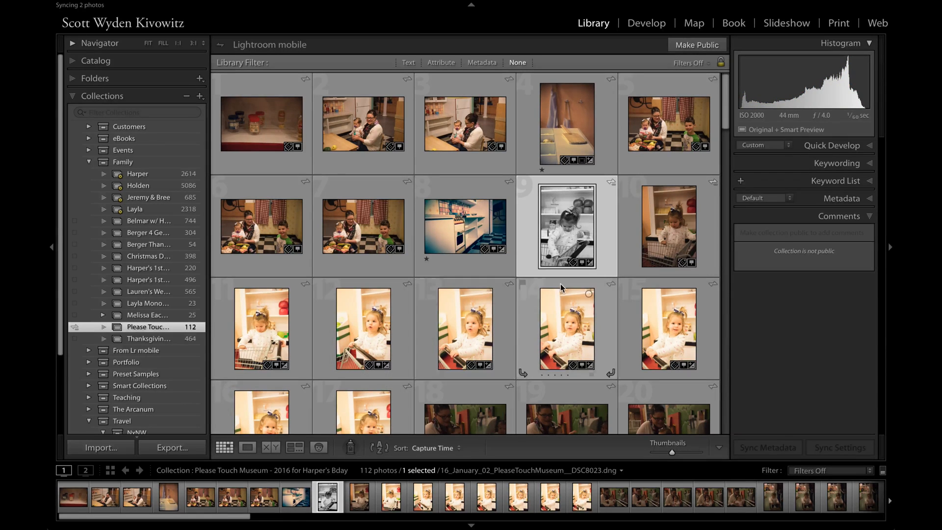
click(645, 23)
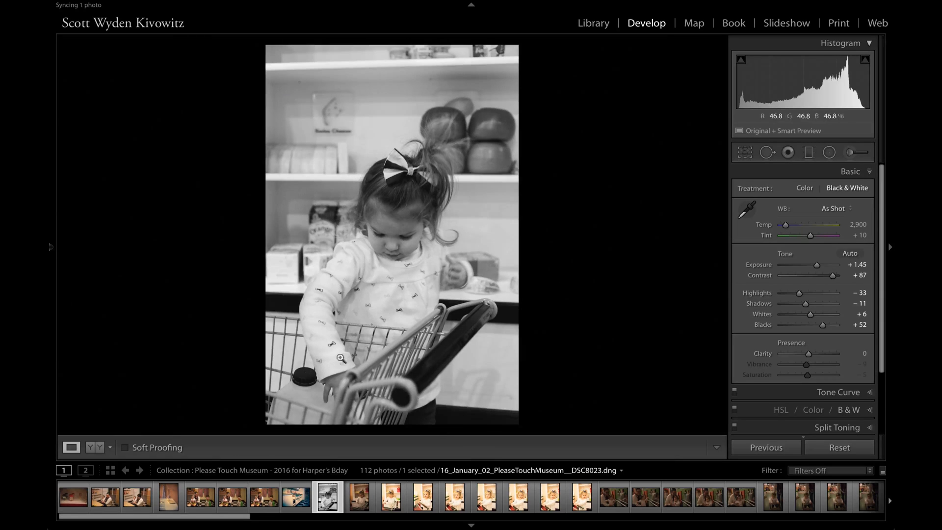
mouse_move(58, 410)
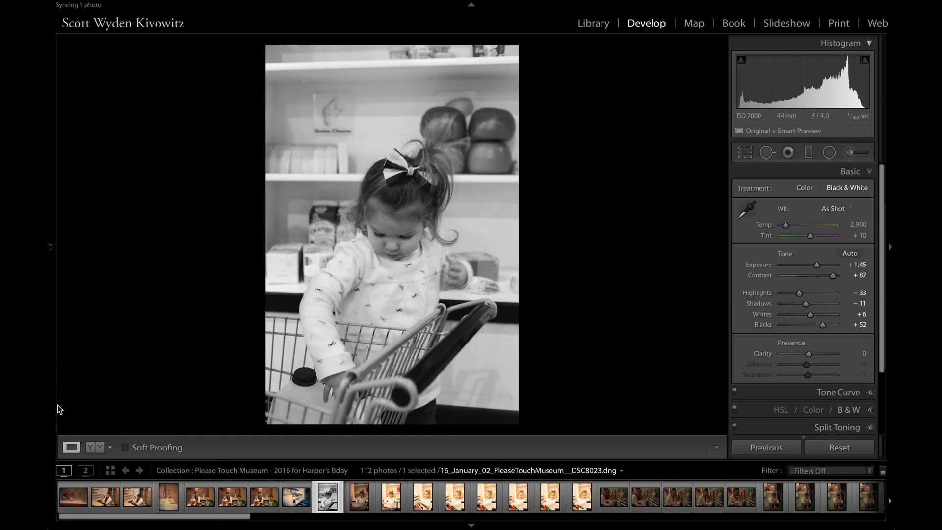
click(49, 247)
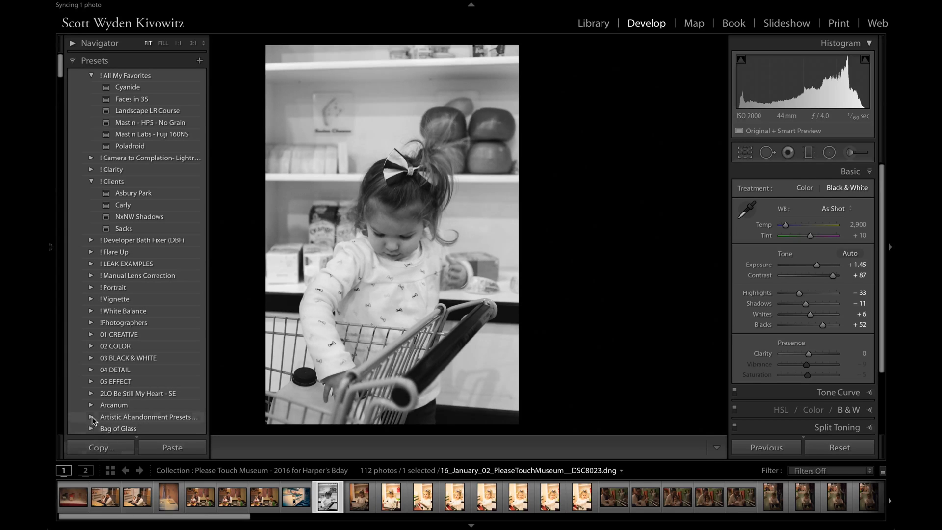
click(100, 447)
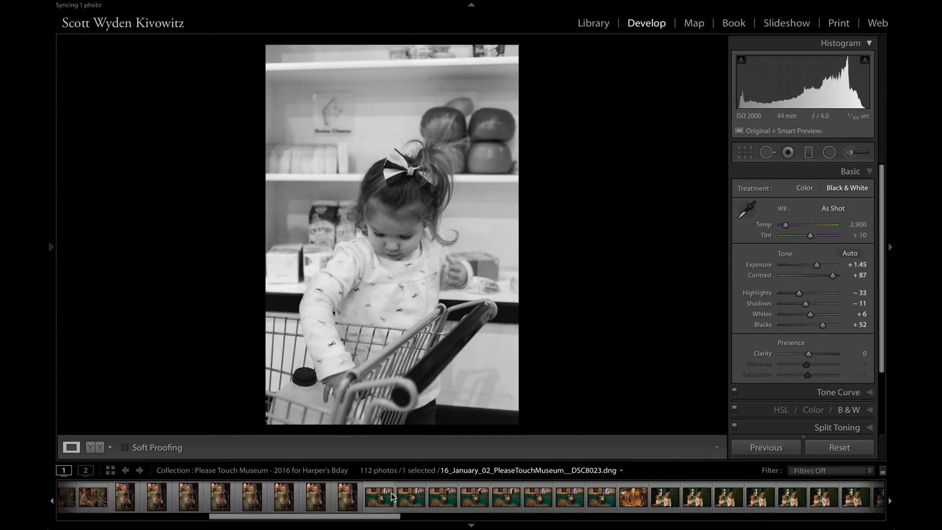
From the Library grid, Sync Settings so all nine selected photos get the black-and-white look
click(594, 22)
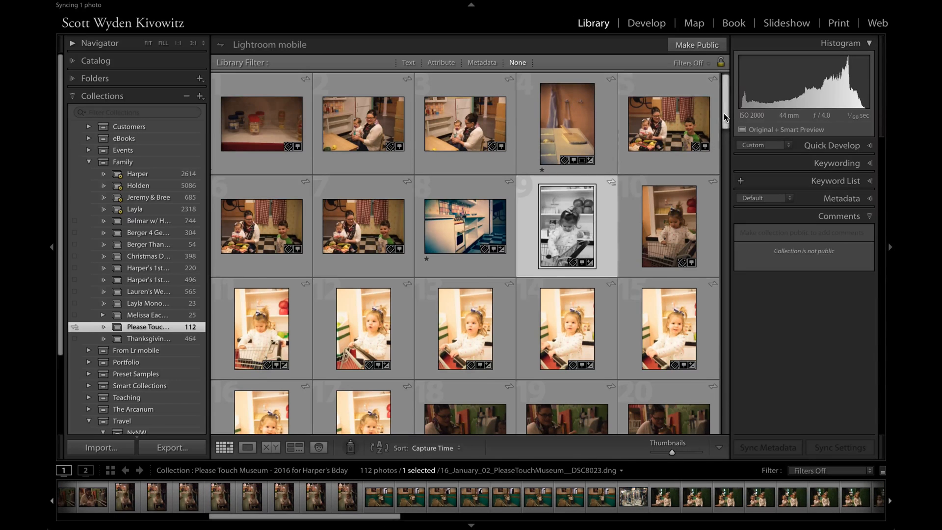
scroll(down, 3)
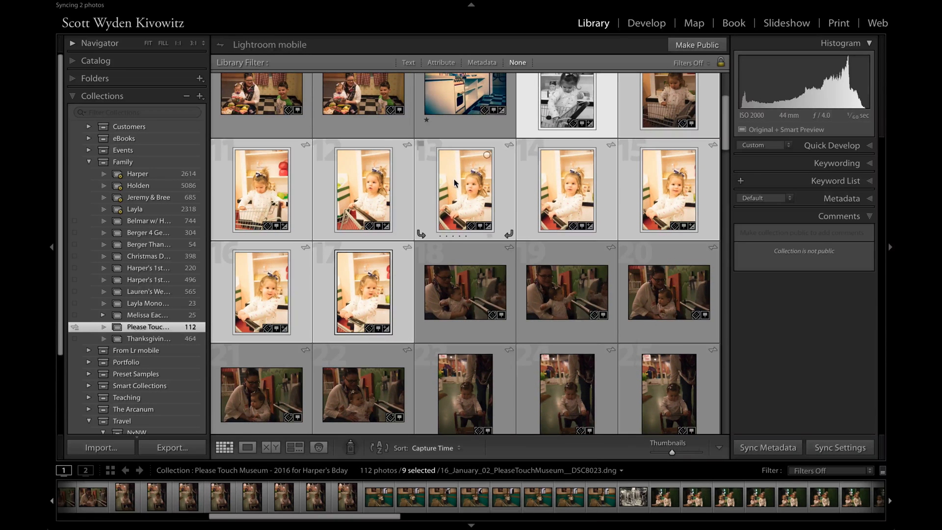
right_click(465, 190)
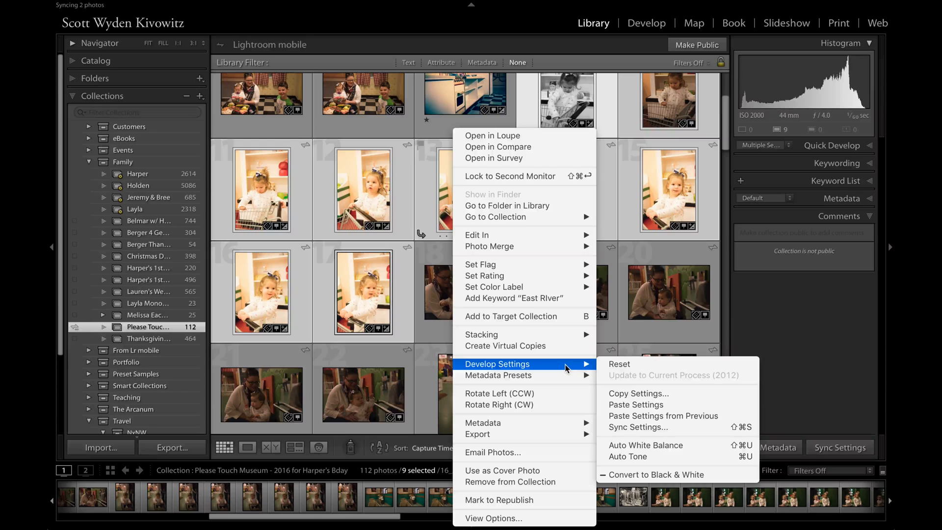
click(635, 404)
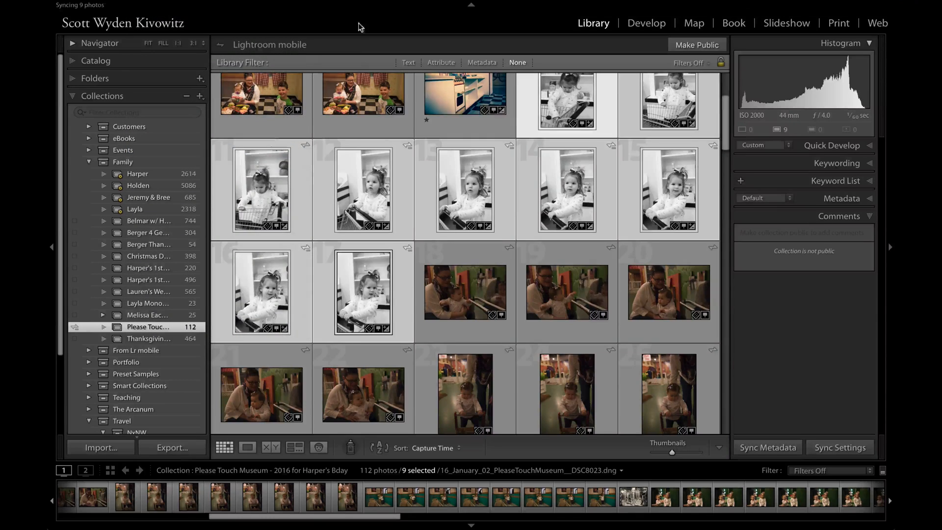
click(172, 448)
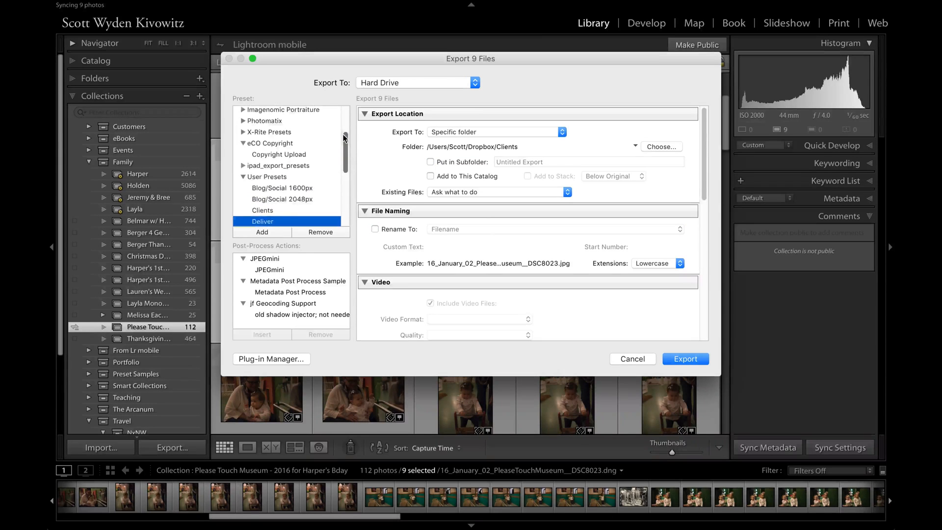
scroll(down, 3)
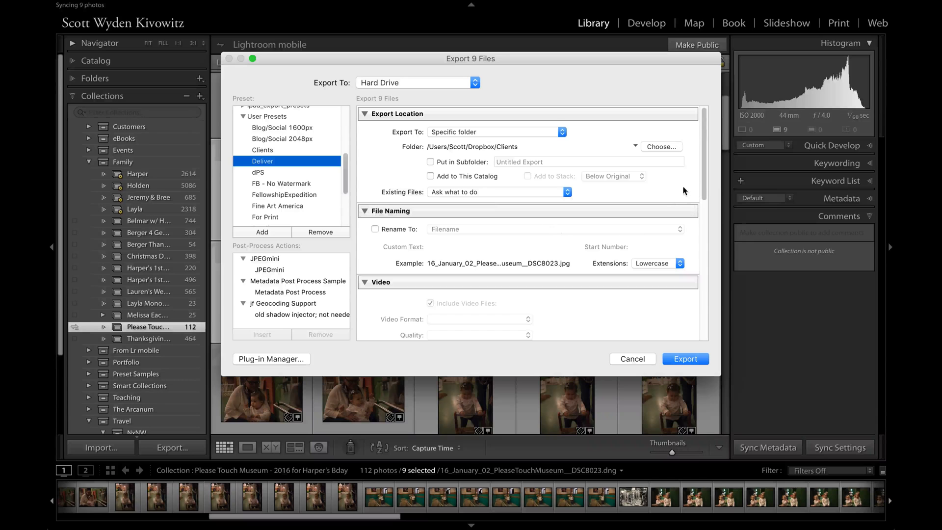
scroll(down, 3)
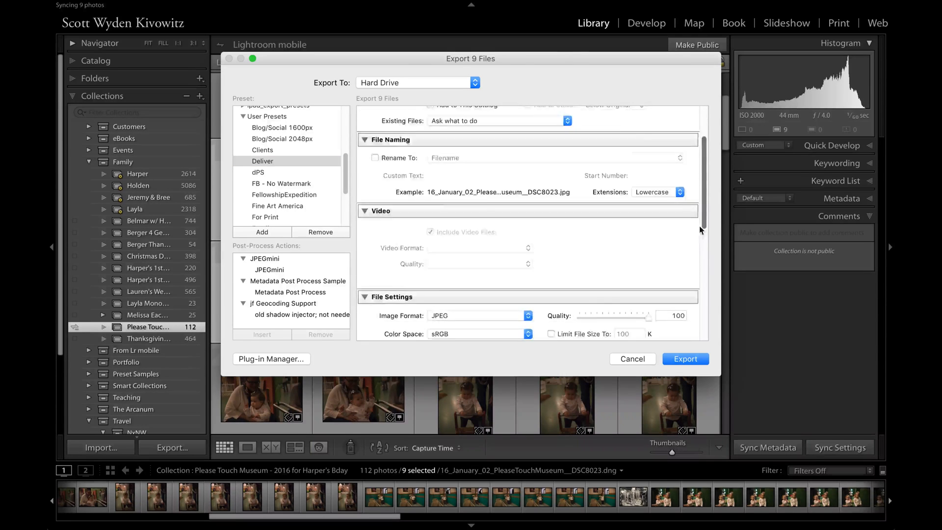
click(684, 359)
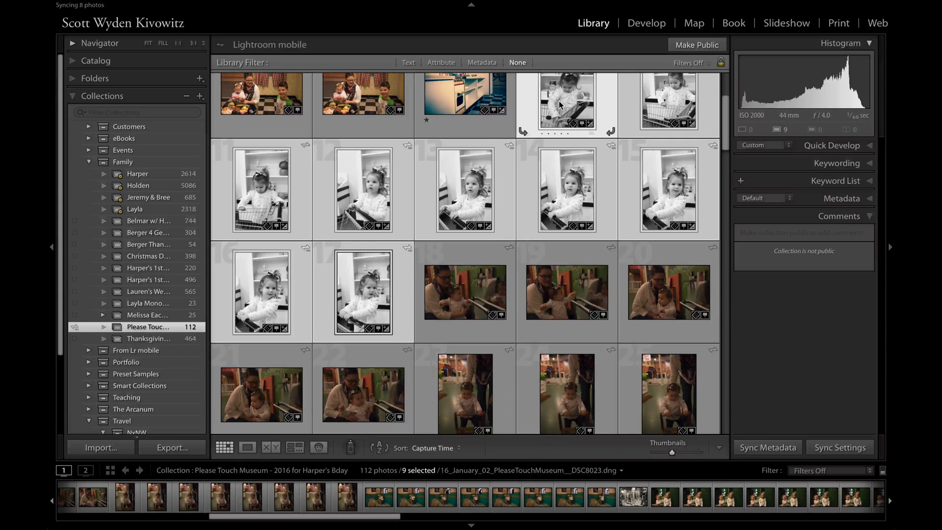